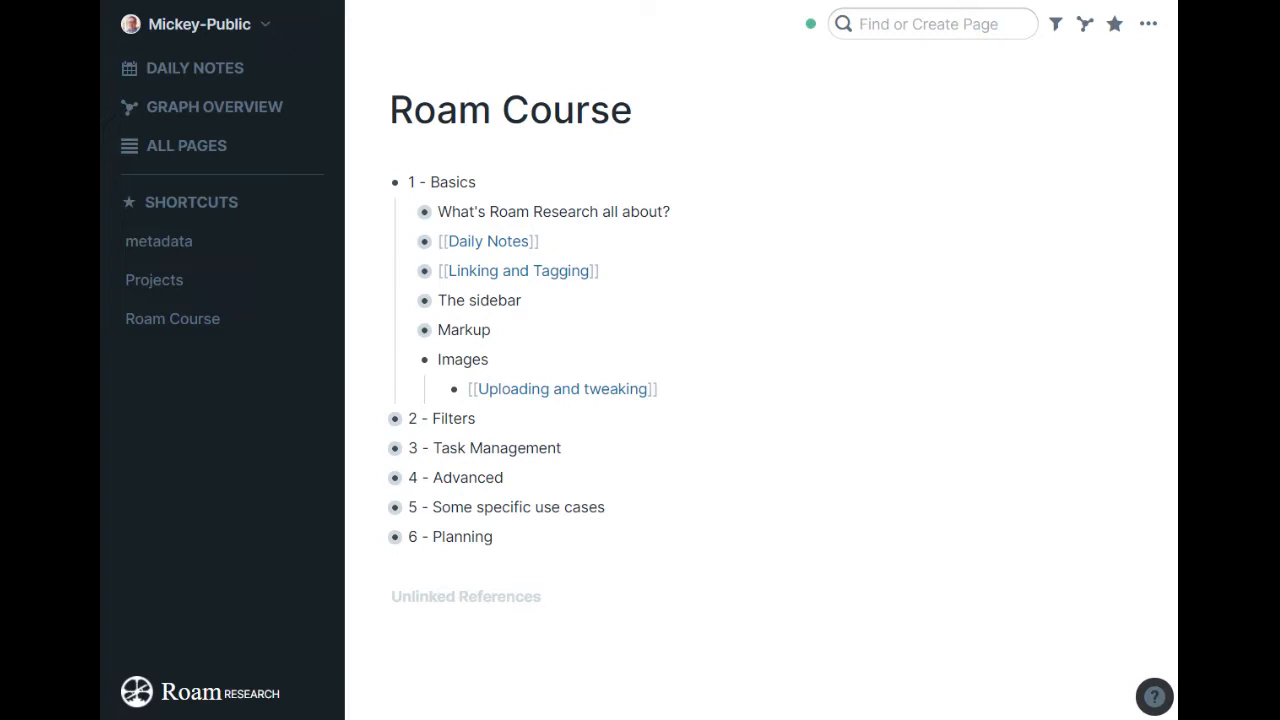
pyautogui.moveTo(424, 212)
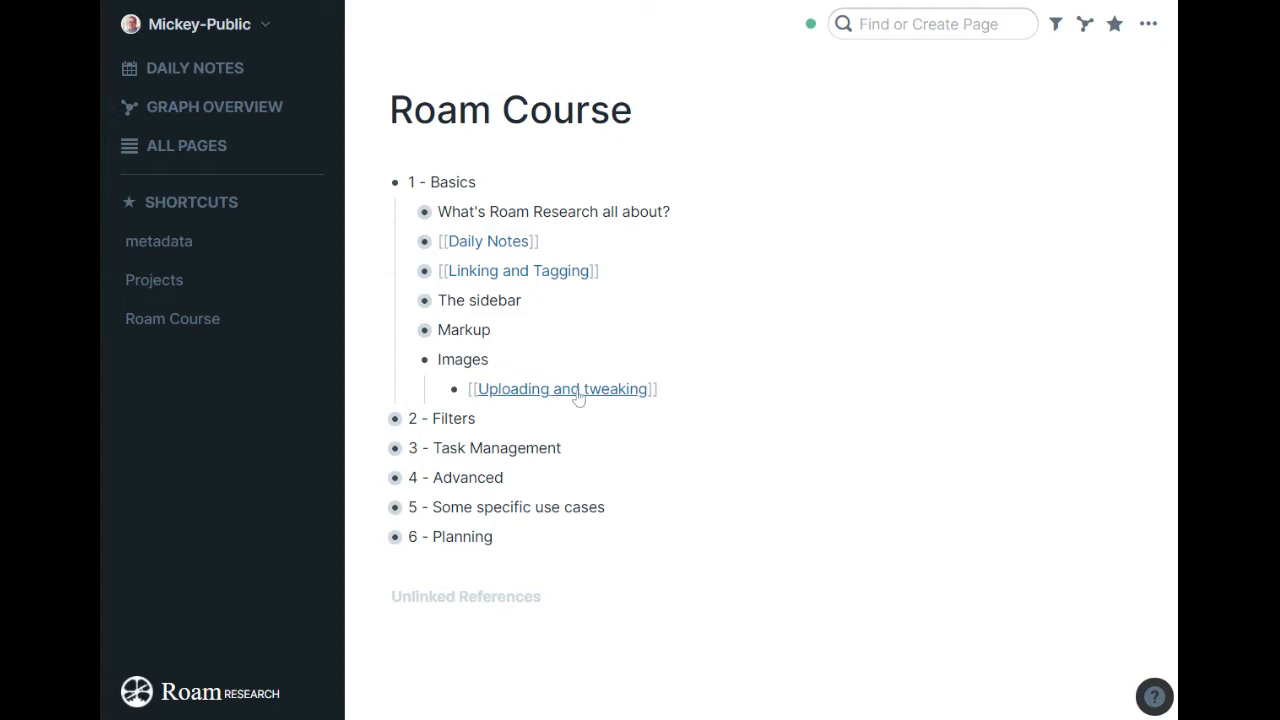
# Navigate to the 'Uploading and tweaking' page from its link.
pyautogui.click(562, 388)
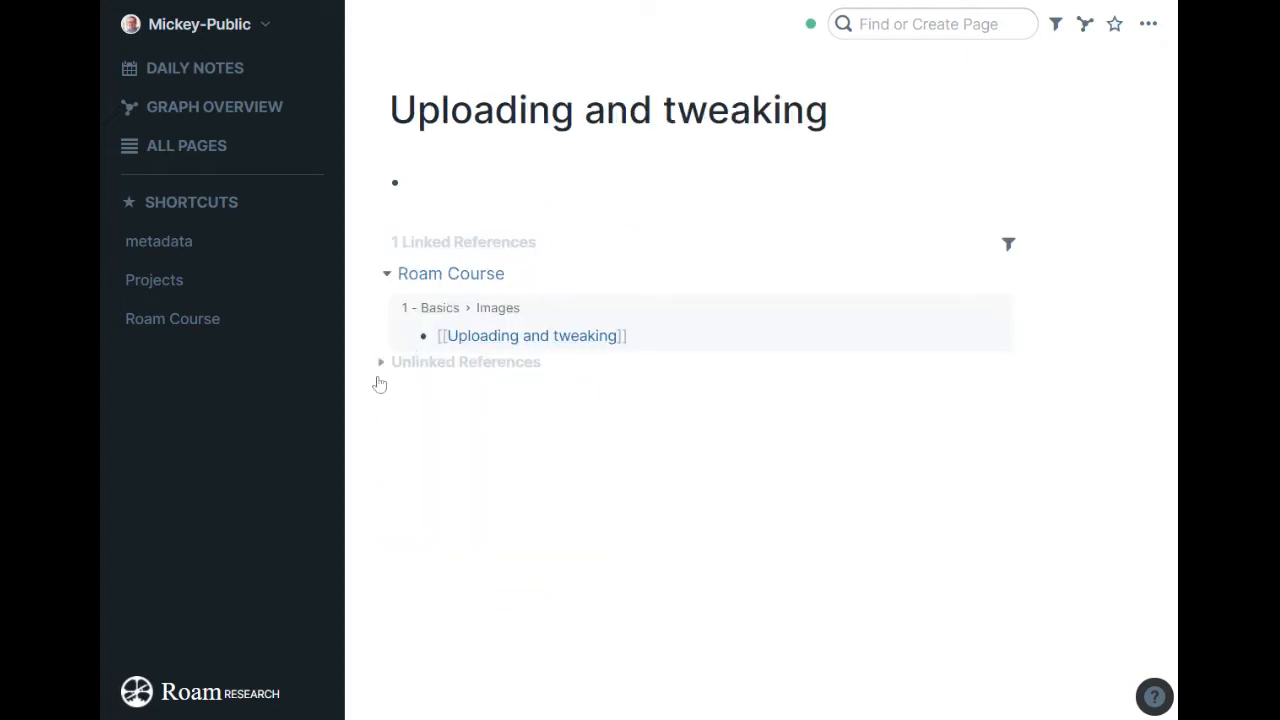
pyautogui.moveTo(104, 528)
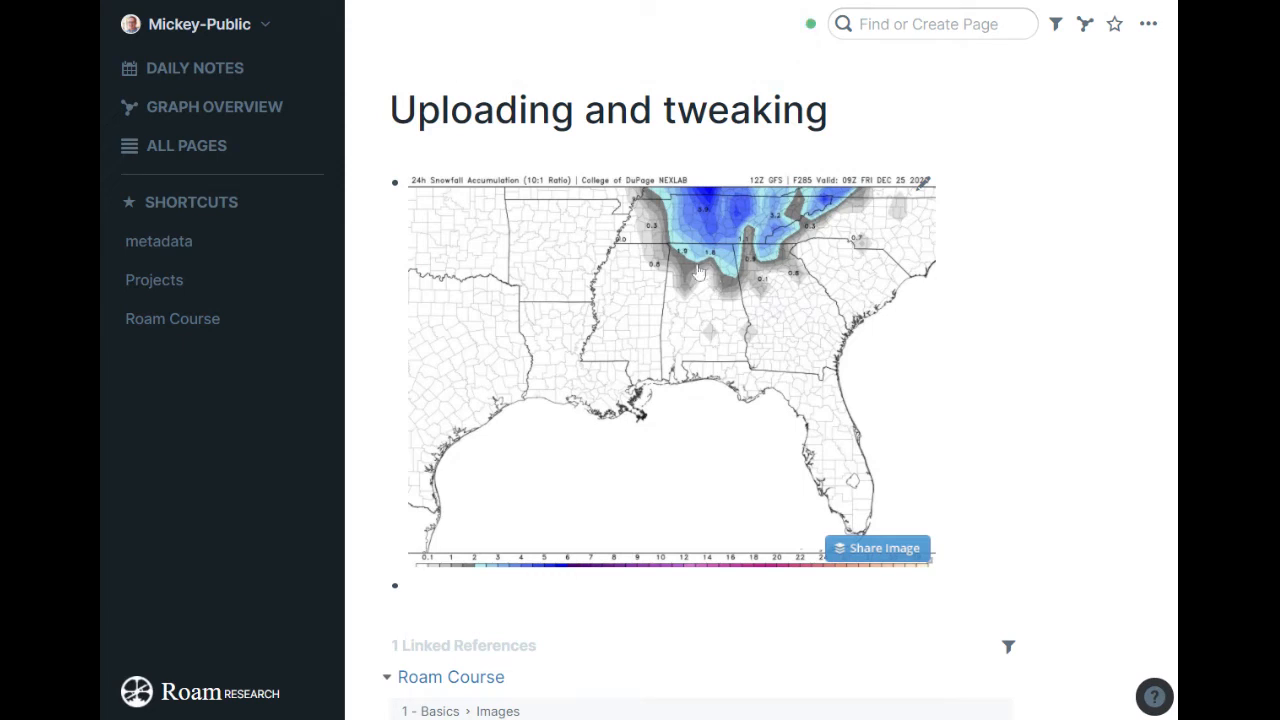
pyautogui.moveTo(1068, 354)
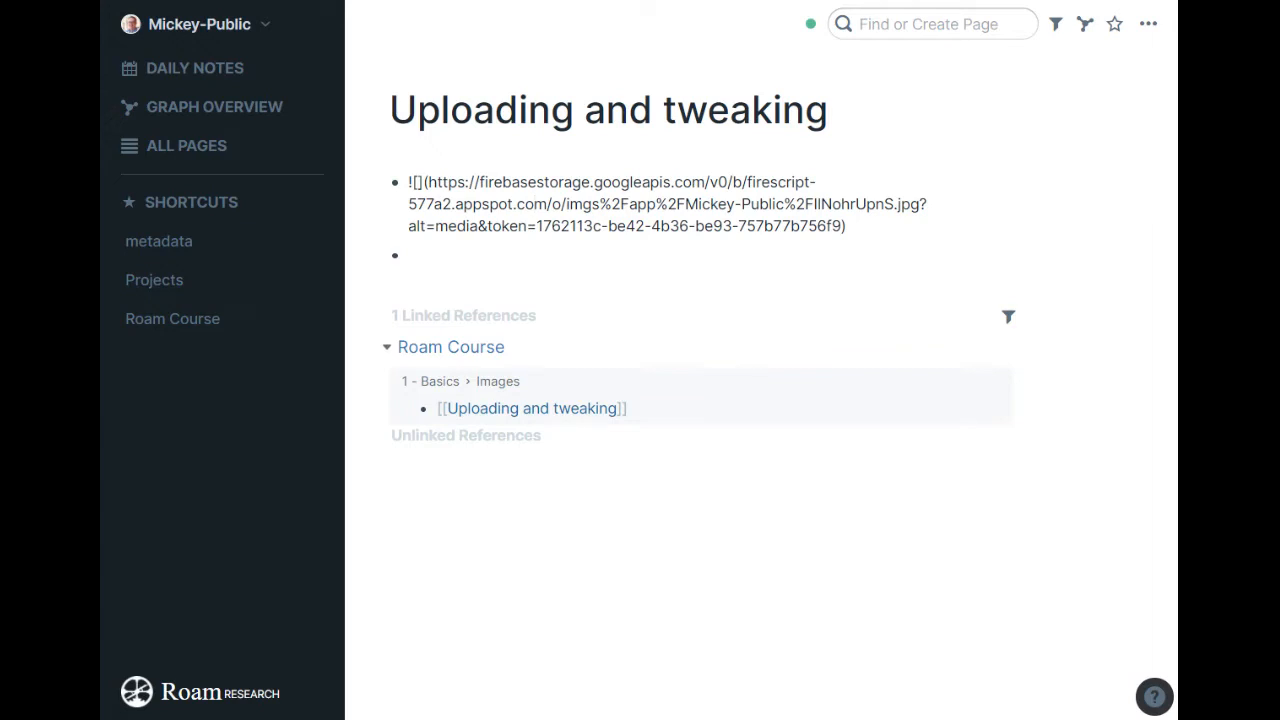
# Resize the snowfall map image down to a small thumbnail via its corner handle.
pyautogui.moveTo(428, 182); pyautogui.dragTo(838, 224)
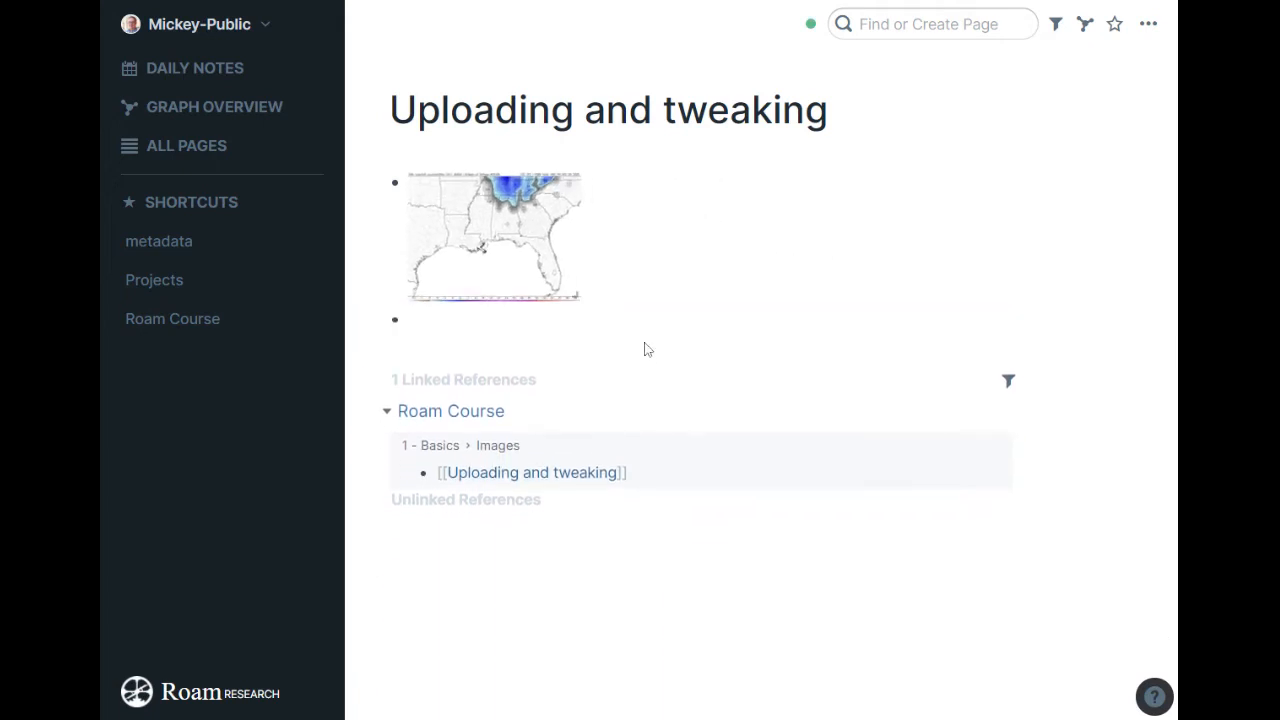
pyautogui.click(492, 236)
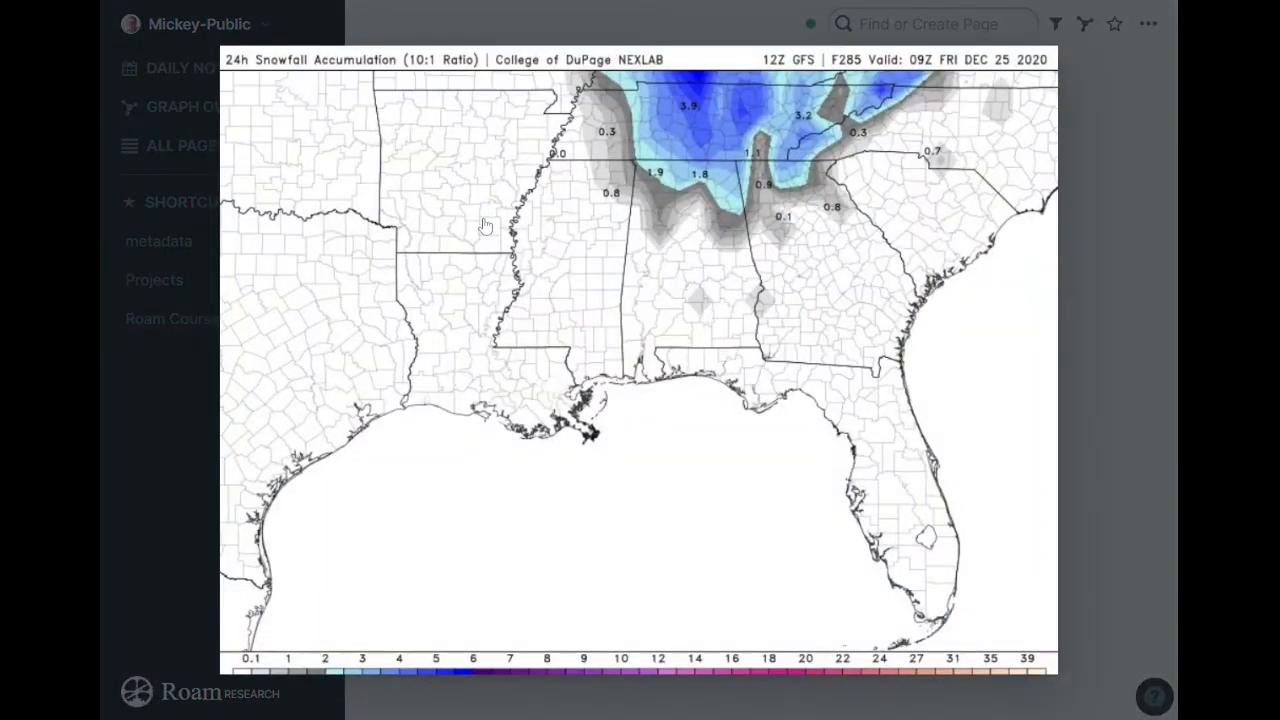
pyautogui.moveTo(1130, 392)
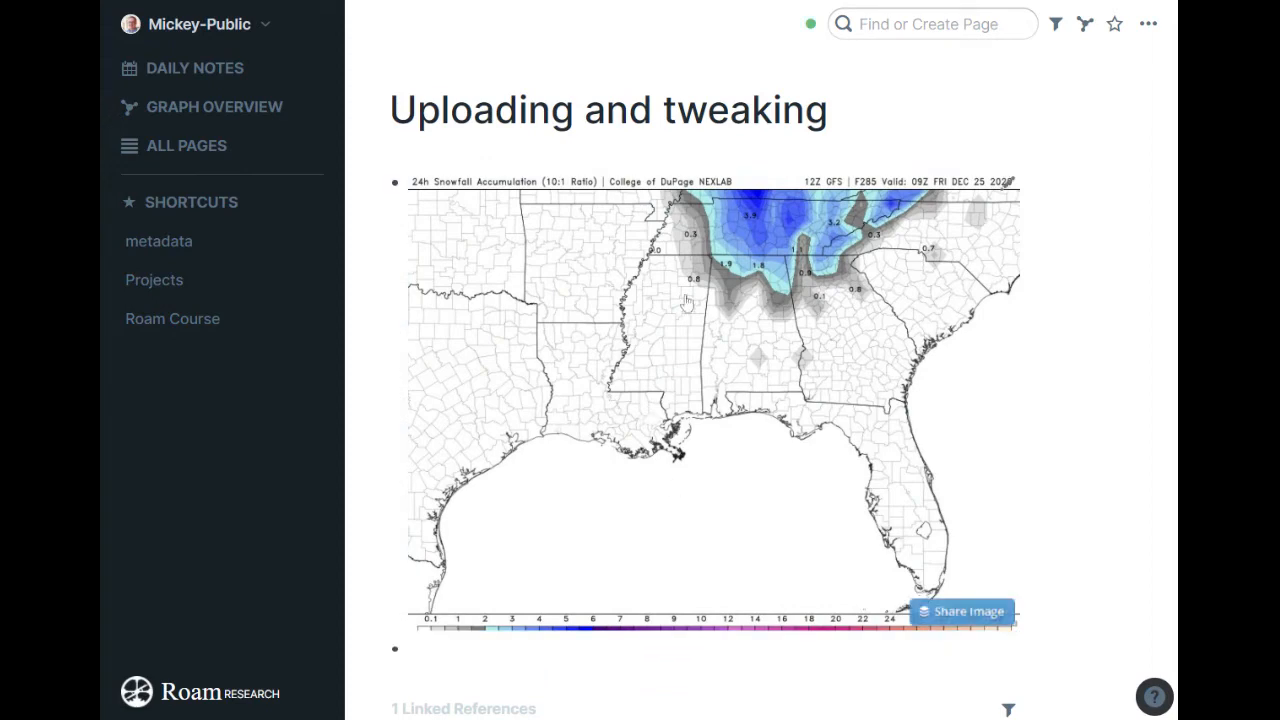
pyautogui.click(688, 300)
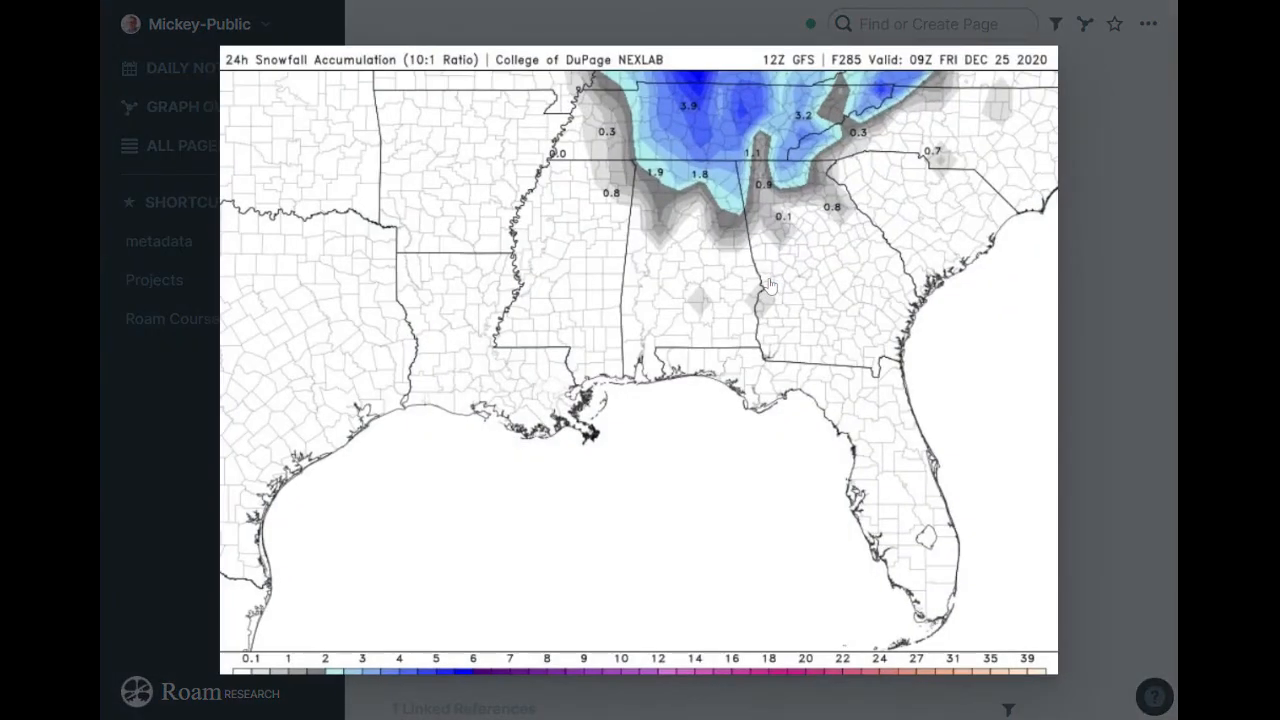
pyautogui.moveTo(1116, 420)
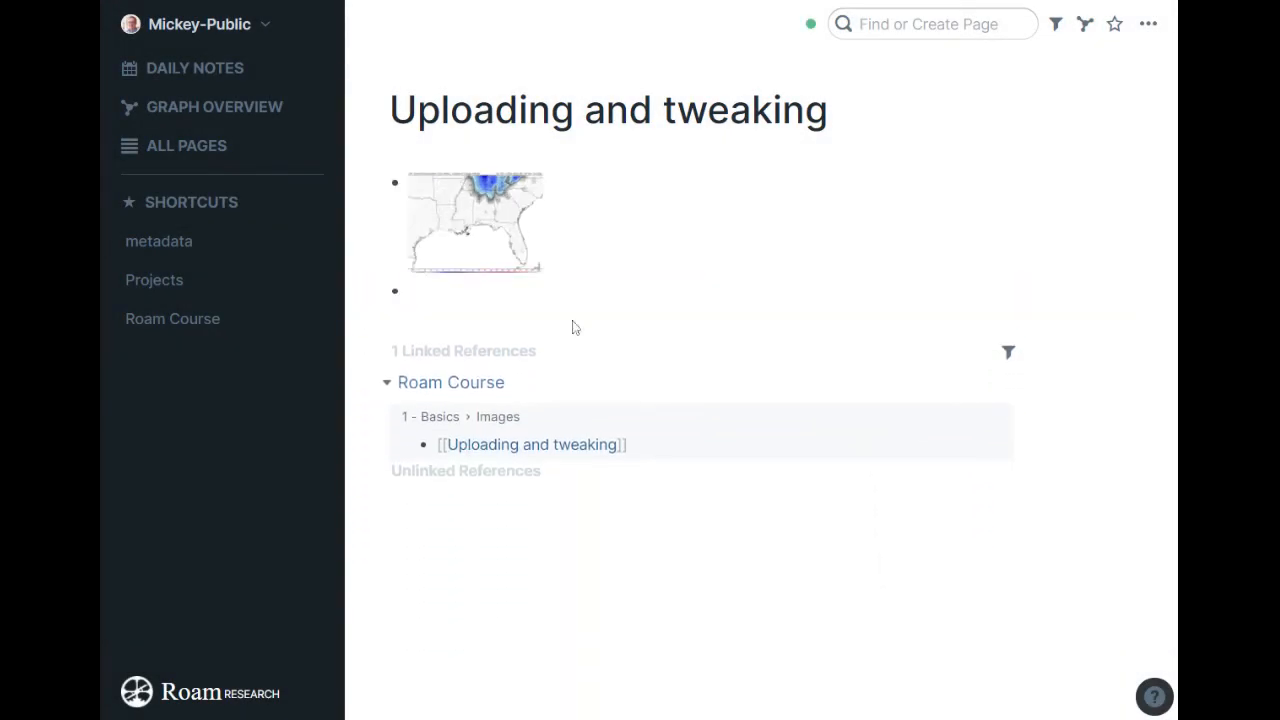
# Add an 'Other text' bullet, nest the snowfall image under it, and collapse it.
pyautogui.write('Other text')
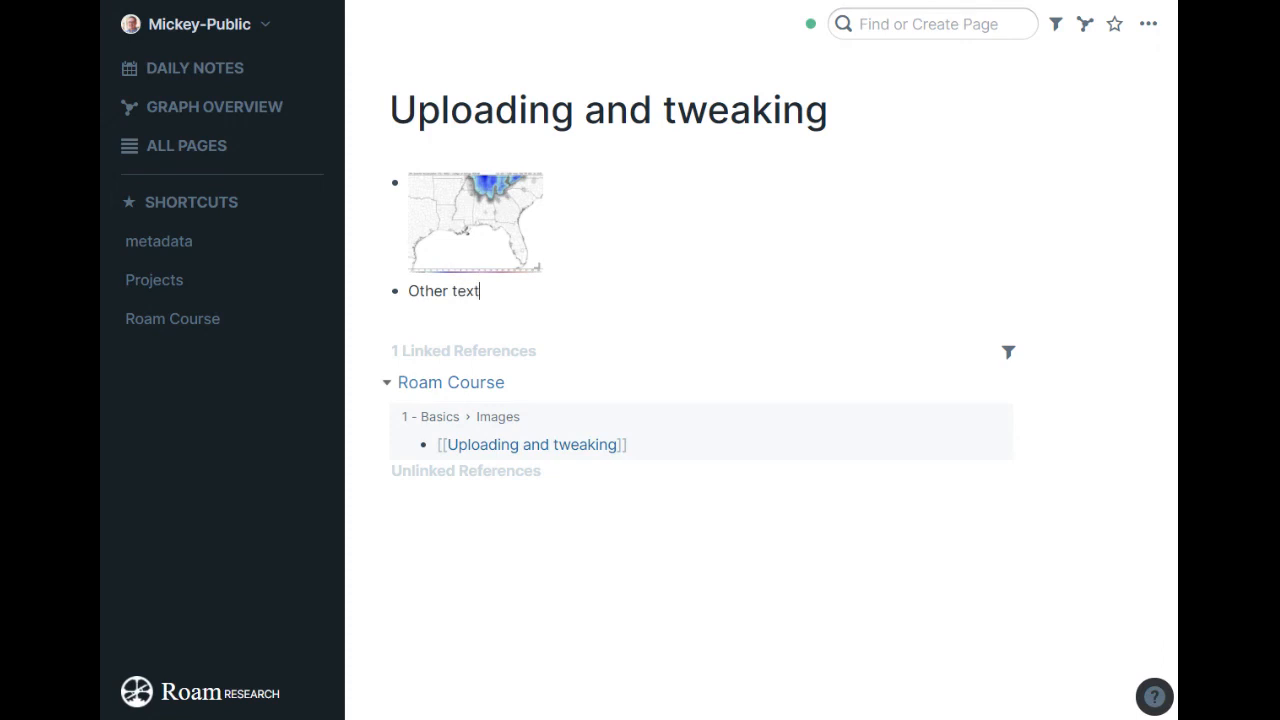
pyautogui.press('enter')
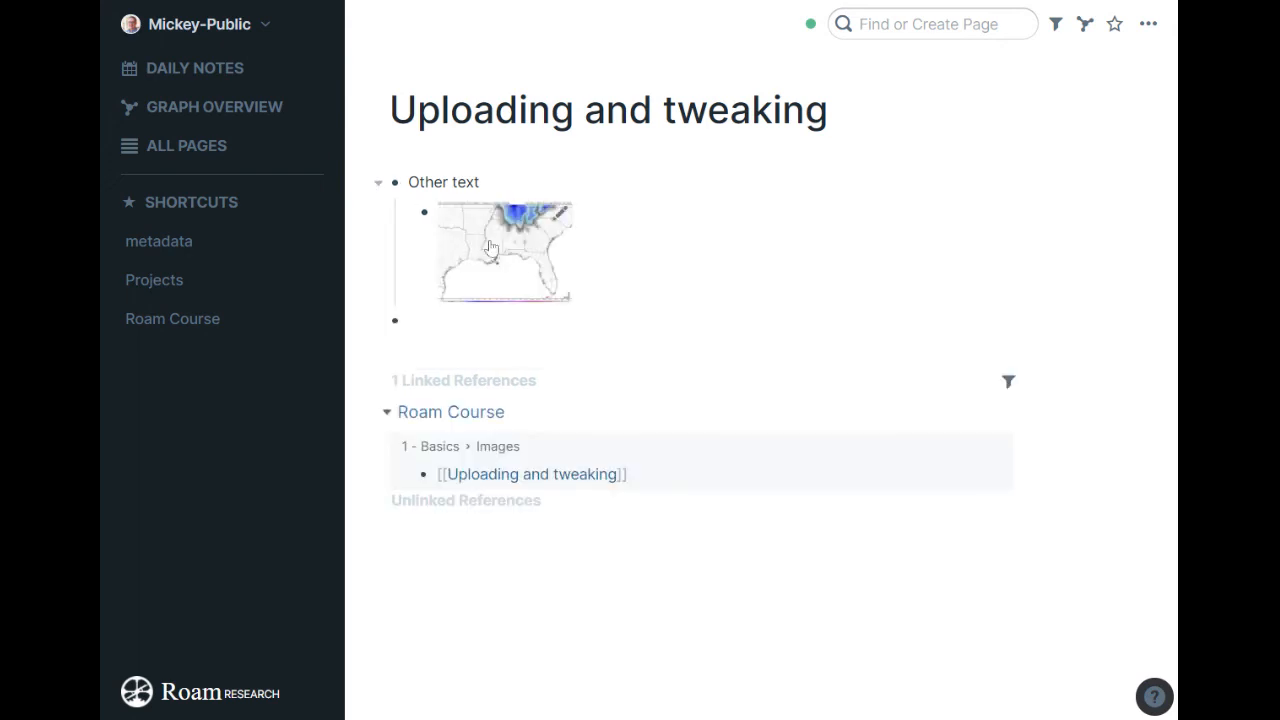
pyautogui.click(504, 250)
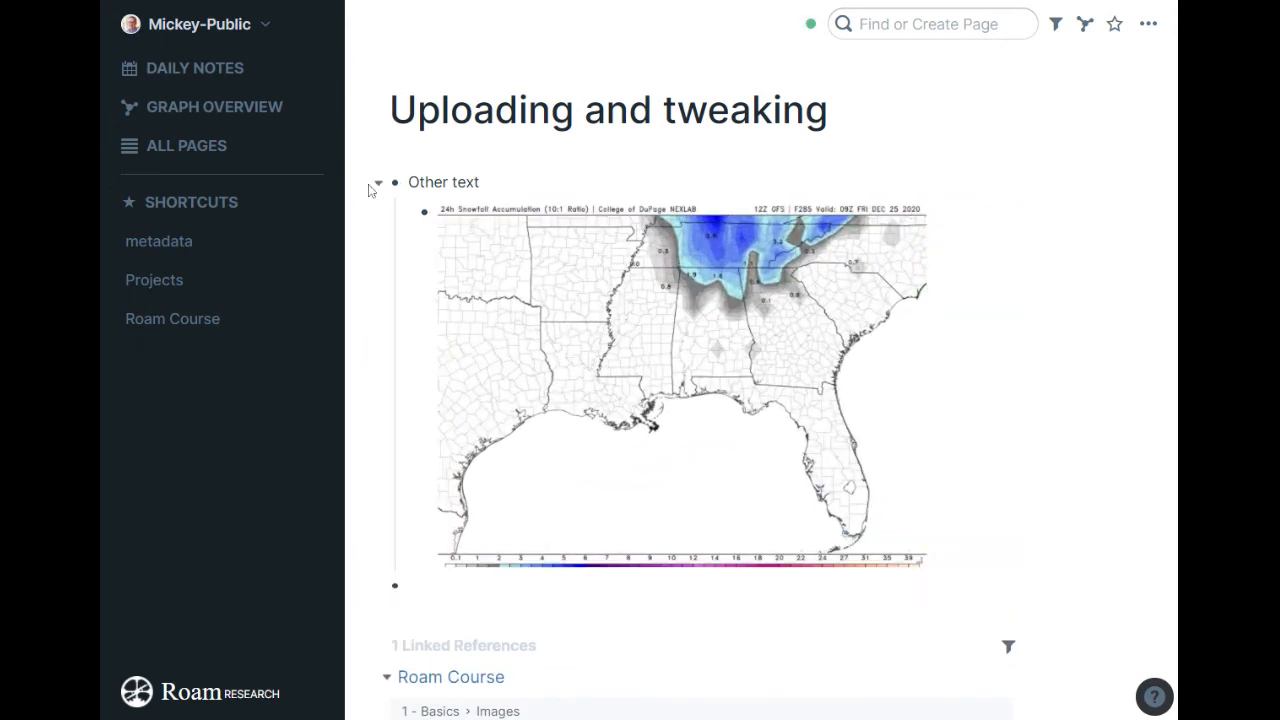
pyautogui.click(378, 184)
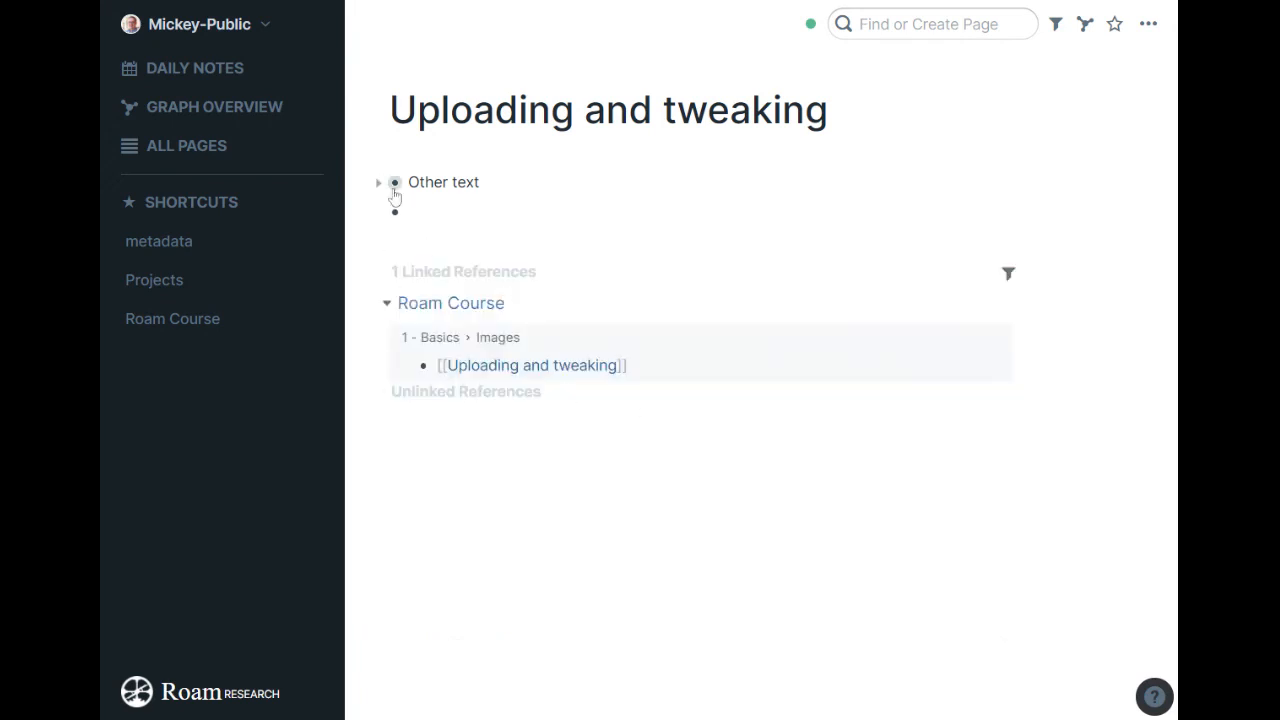